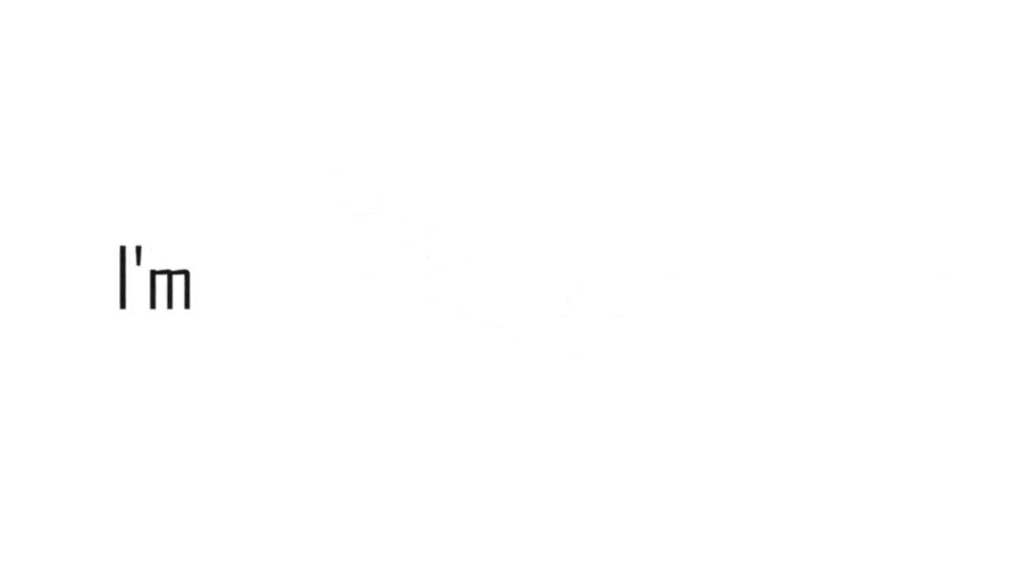
text(dreaming)
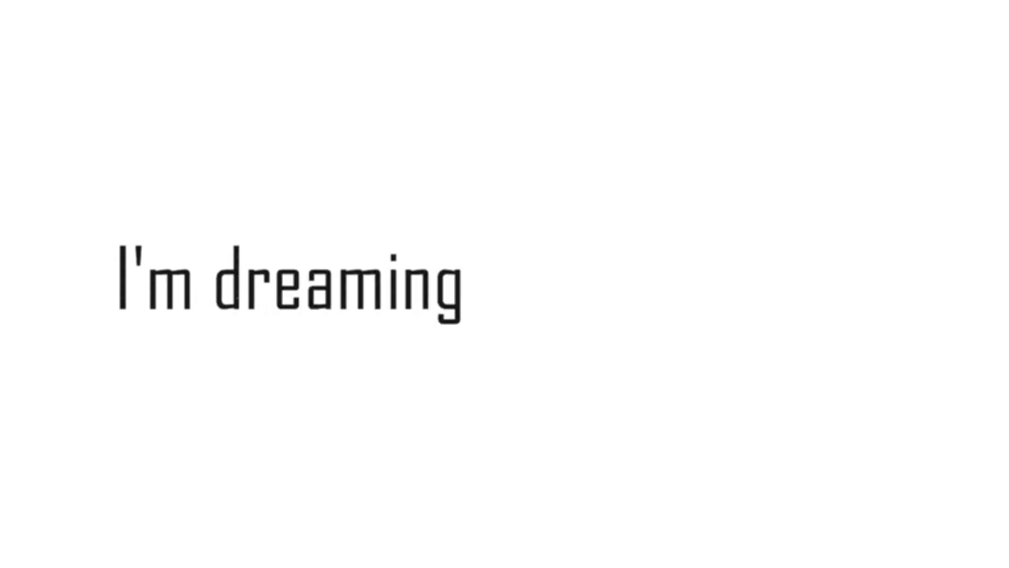